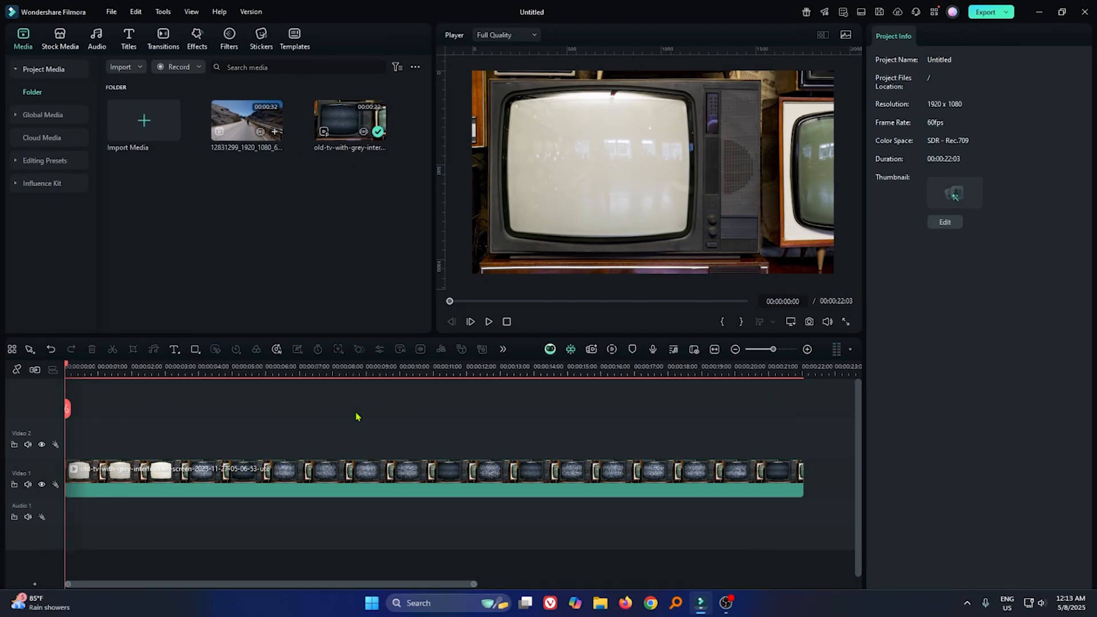
Place the road cycling clip on Video 2 above the TV footage, keeping 1920x1080 60fps settings.
{"action": "left_click", "coordinate": [488, 323]}
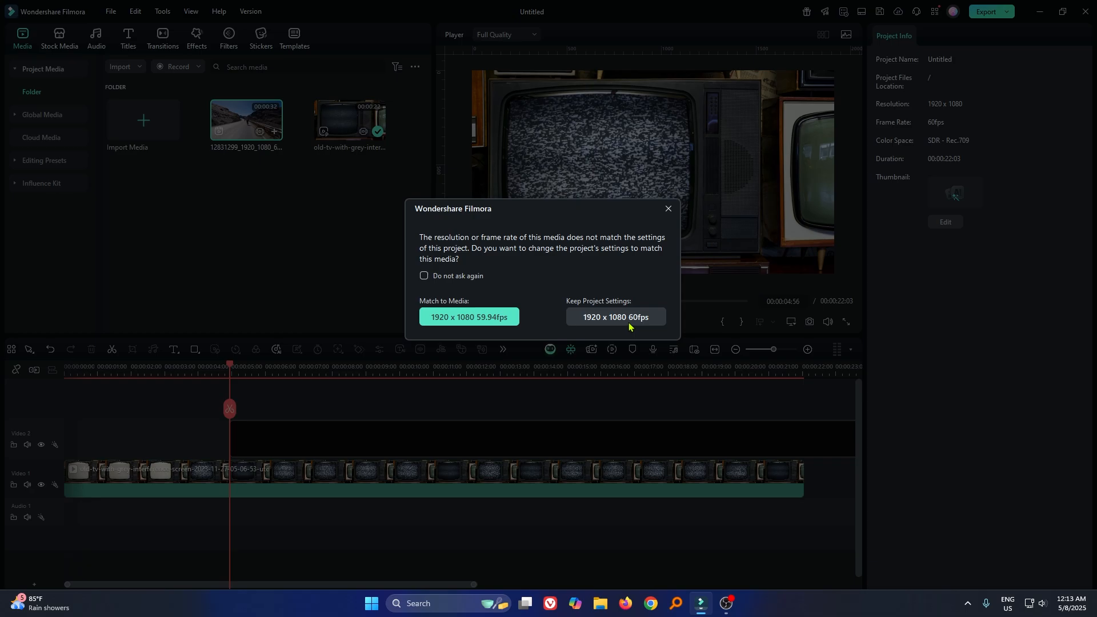
{"action": "left_click", "coordinate": [468, 322]}
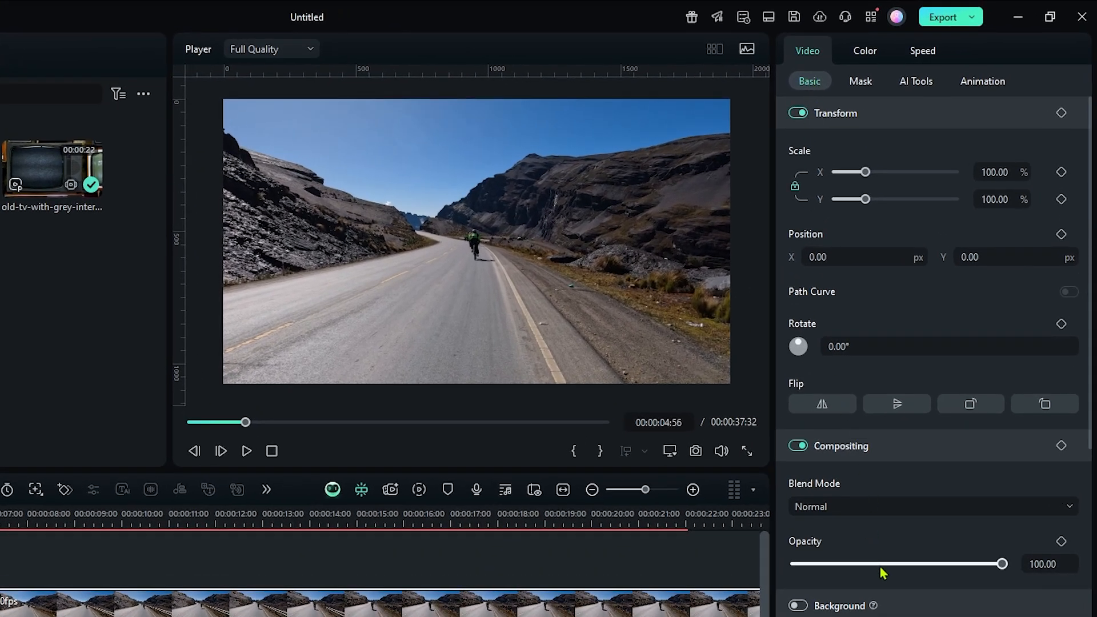
Set the cycling clip to 38% opacity, 87.07% scale and position X -166, Y 64 over the TV screen.
{"action": "left_click_drag", "start_coordinate": [1002, 563], "coordinate": [873, 563]}
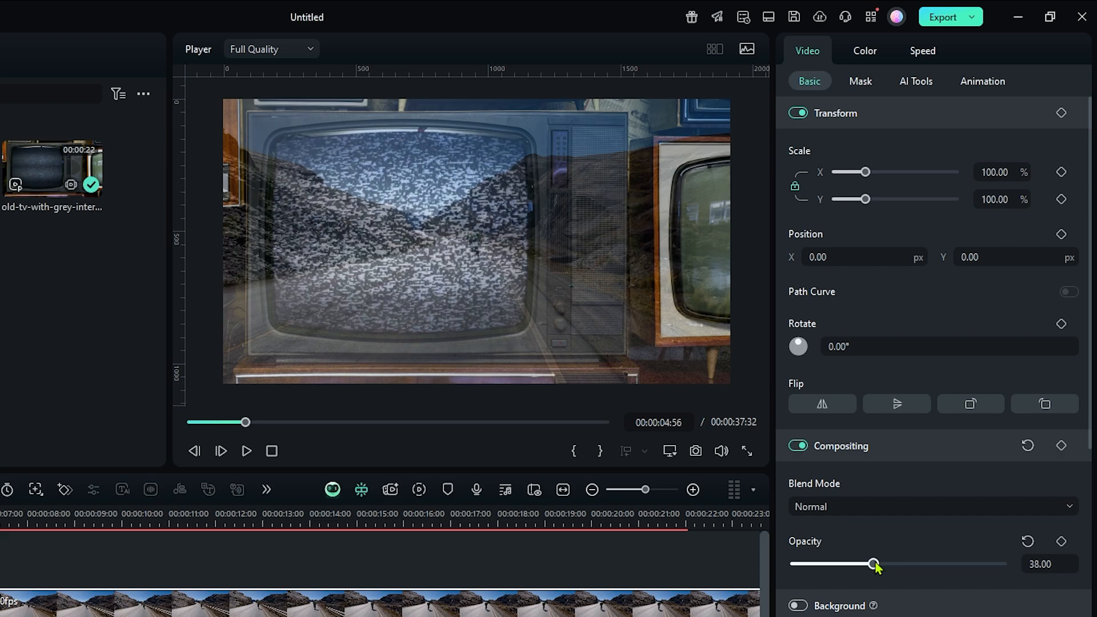
{"action": "left_click_drag", "start_coordinate": [867, 172], "coordinate": [850, 172]}
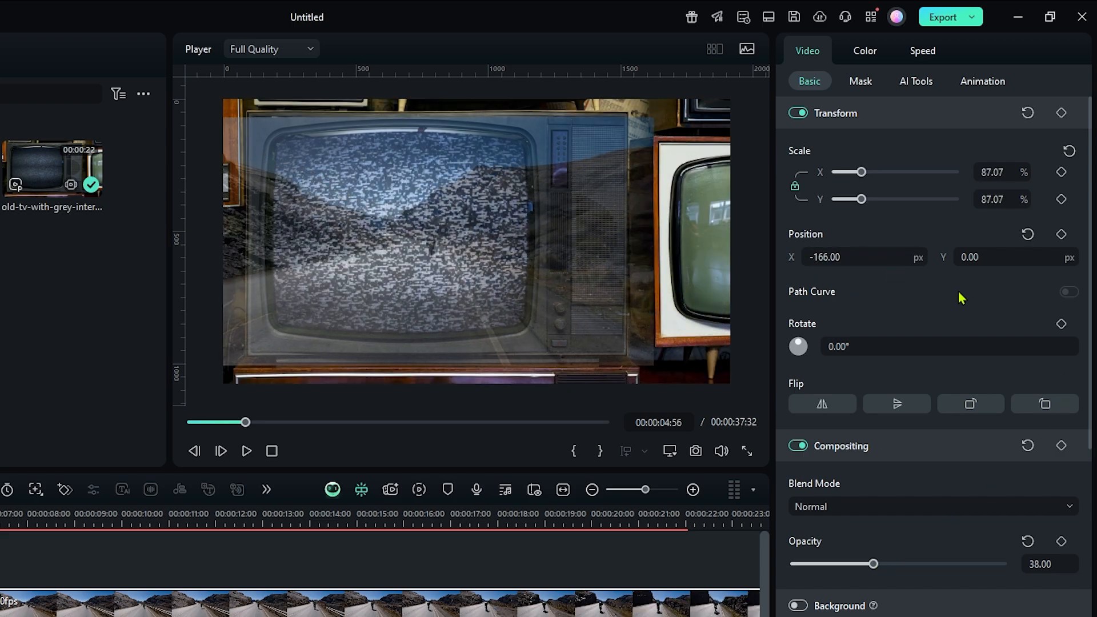
{"action": "type", "text": "64.00"}
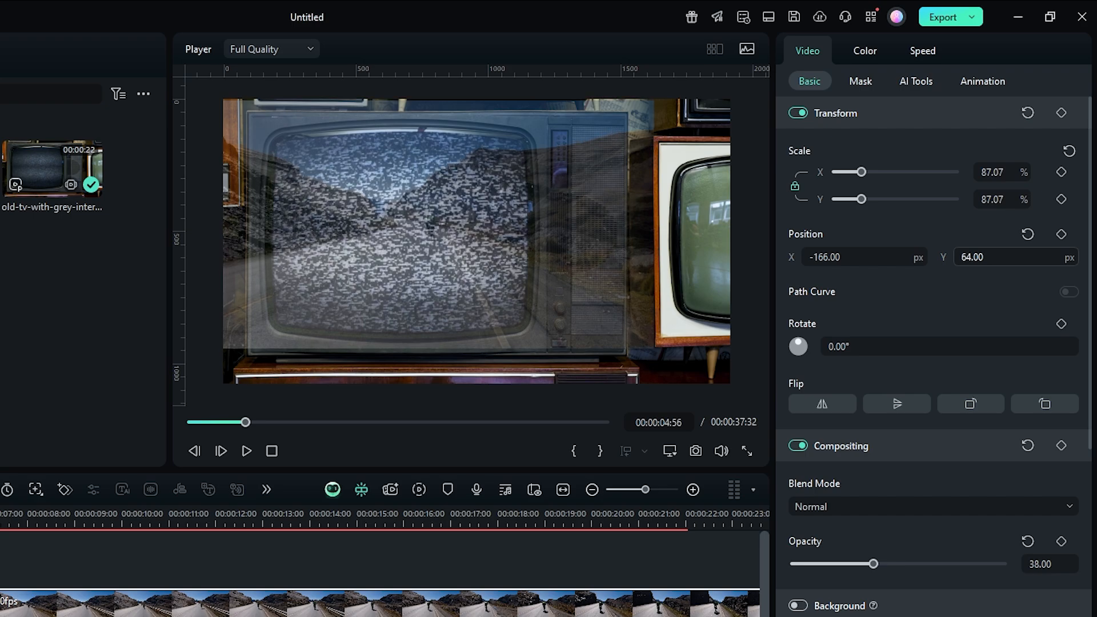
{"action": "left_click", "coordinate": [859, 81]}
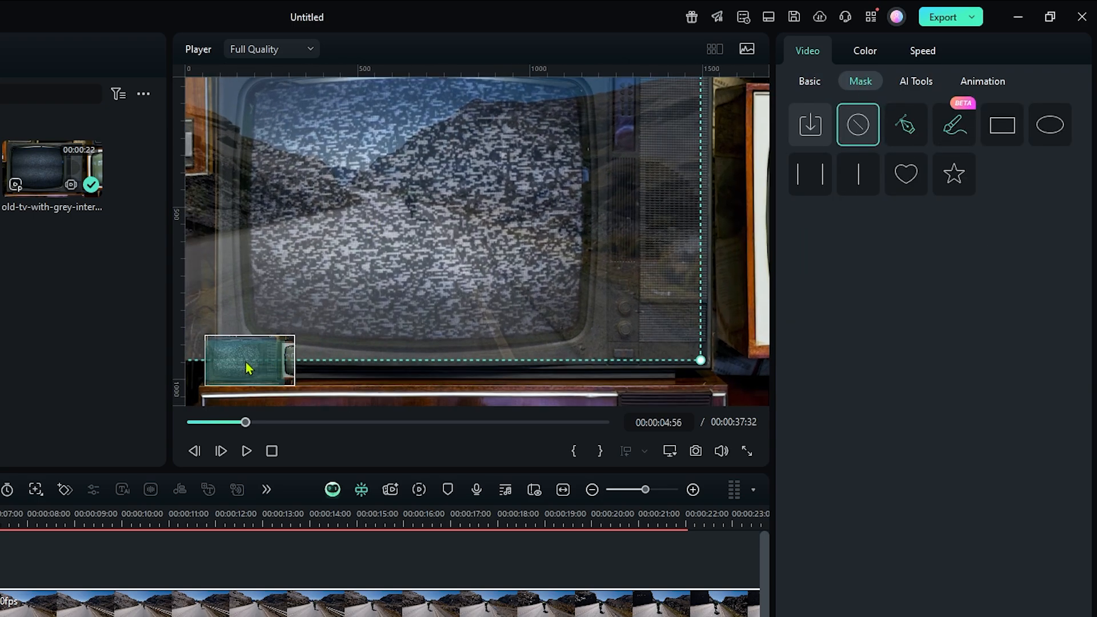
{"action": "mouse_move", "coordinate": [905, 125]}
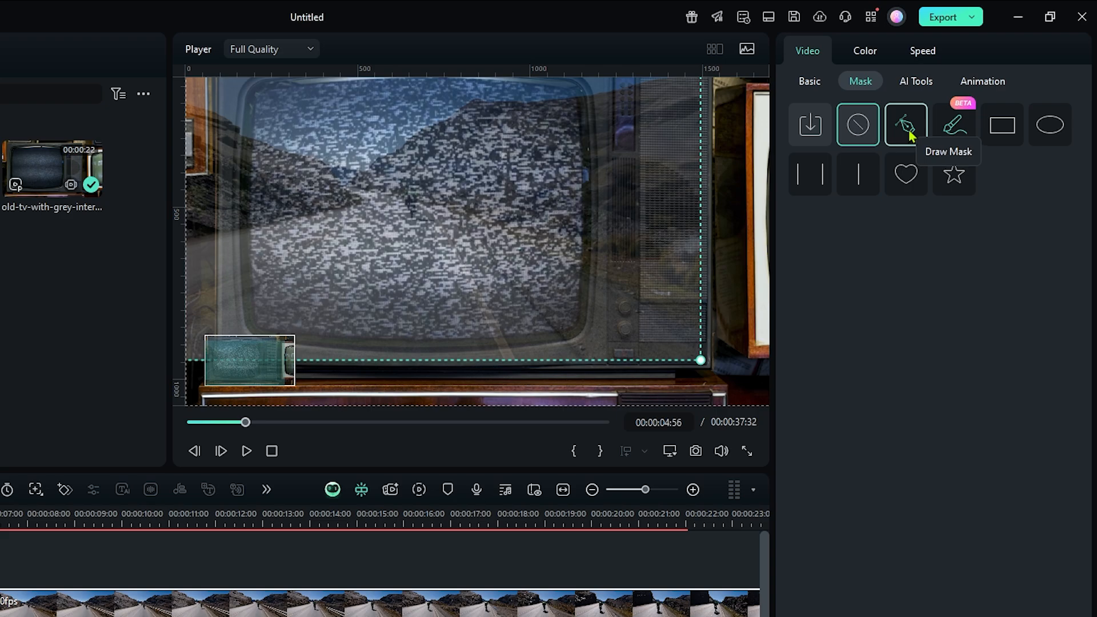
Draw a freeform mask tracing the TV screen, restore opacity to 100 and shift X to -297.
{"action": "left_click", "coordinate": [905, 124]}
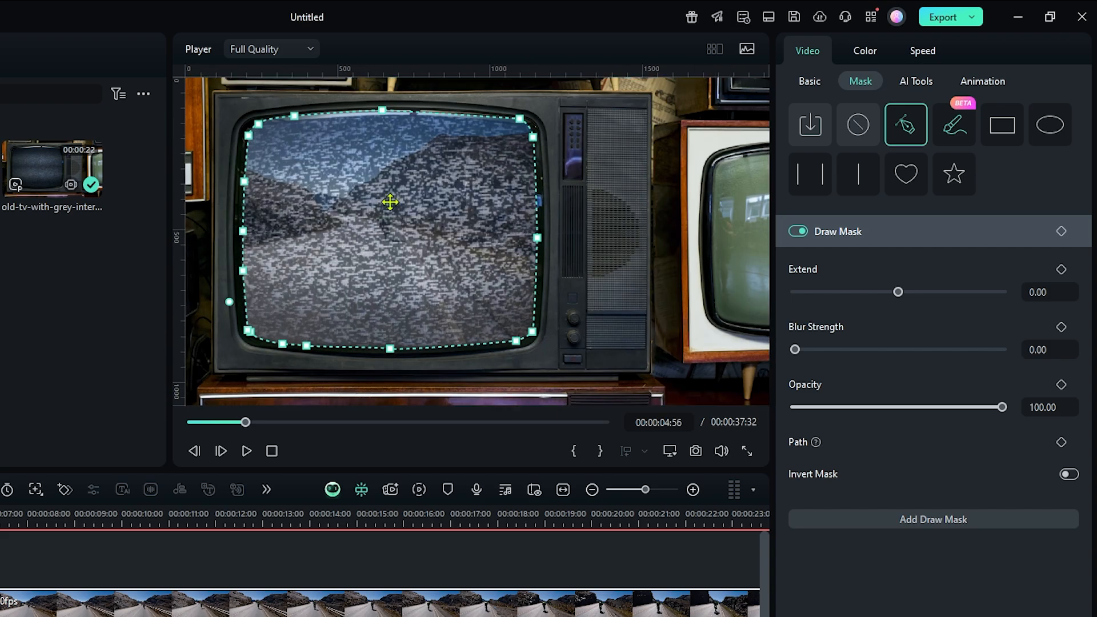
{"action": "left_click", "coordinate": [809, 81]}
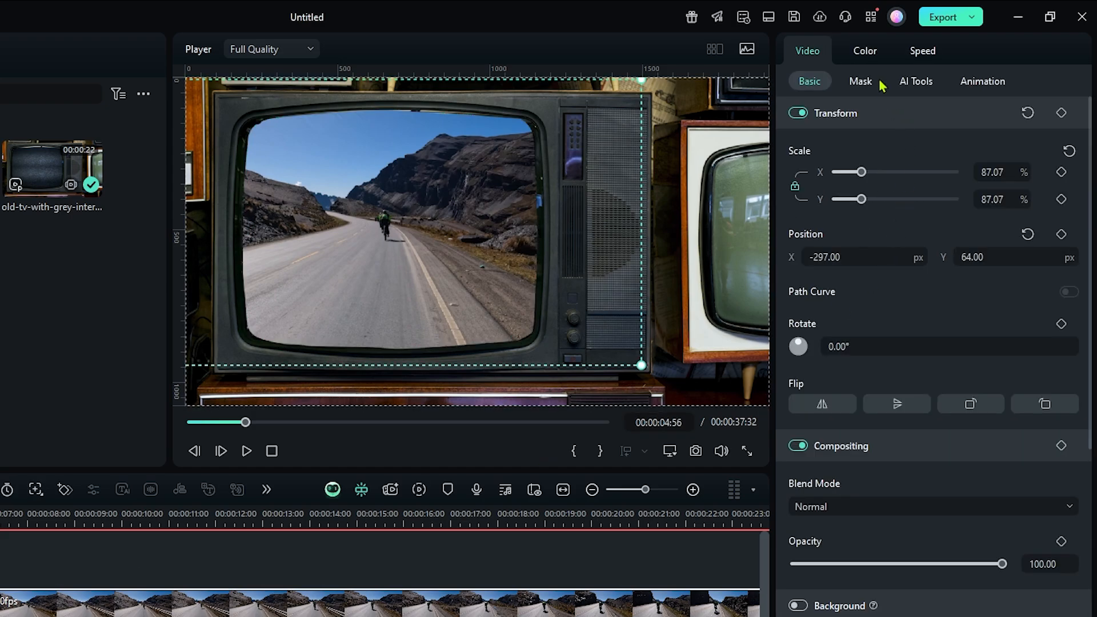
Soften the drawn mask with blur strength 17 and extend it to 10.
{"action": "left_click", "coordinate": [859, 81]}
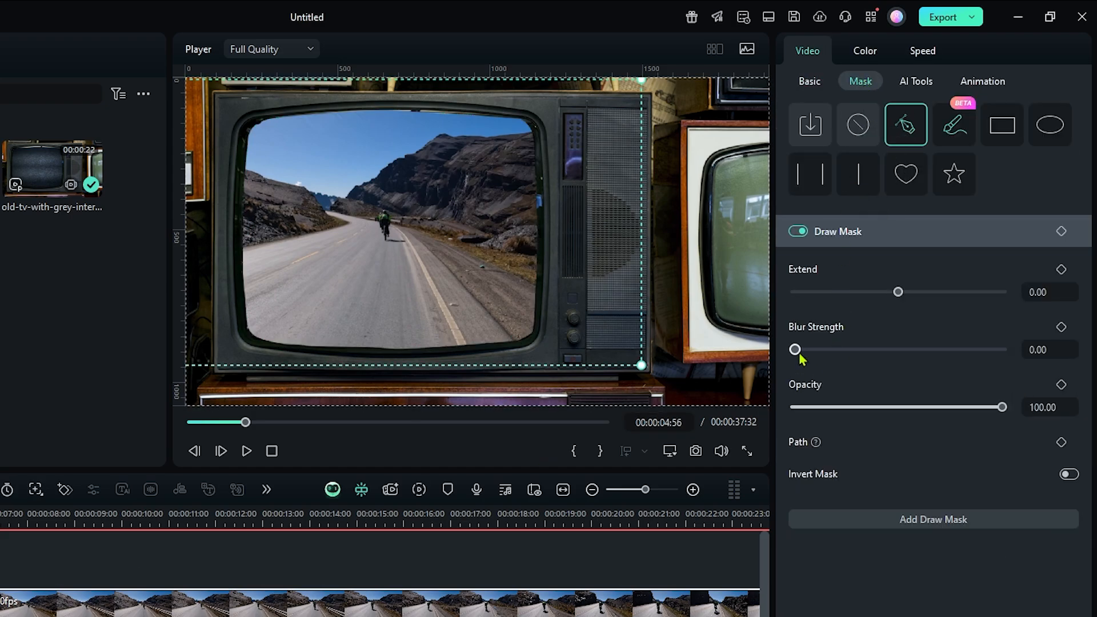
{"action": "left_click_drag", "start_coordinate": [796, 350], "coordinate": [832, 350]}
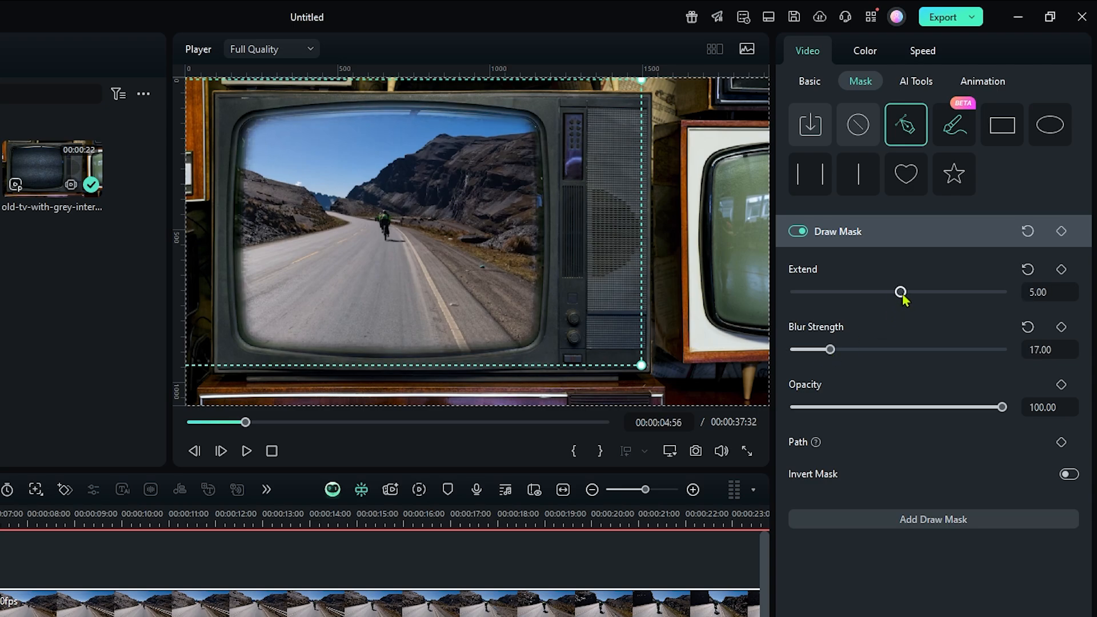
{"action": "left_click_drag", "start_coordinate": [901, 293], "coordinate": [905, 293]}
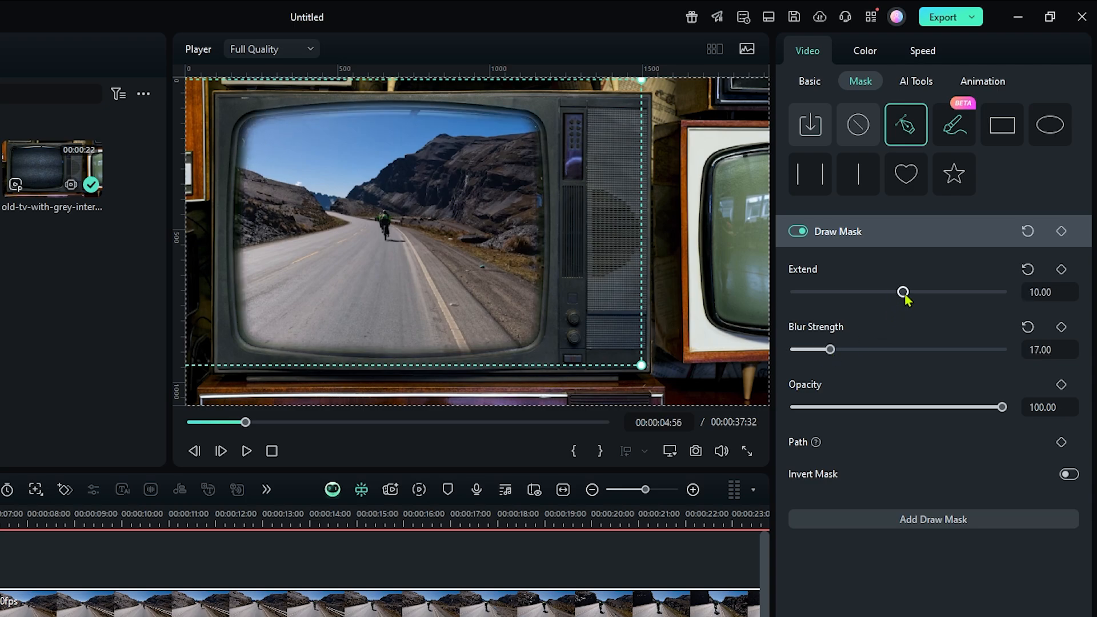